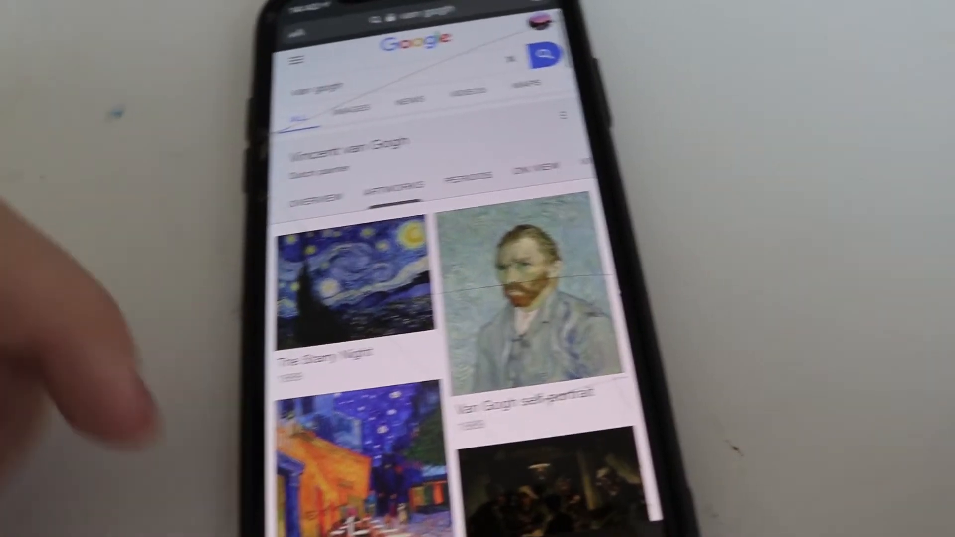
scroll("down", 3)
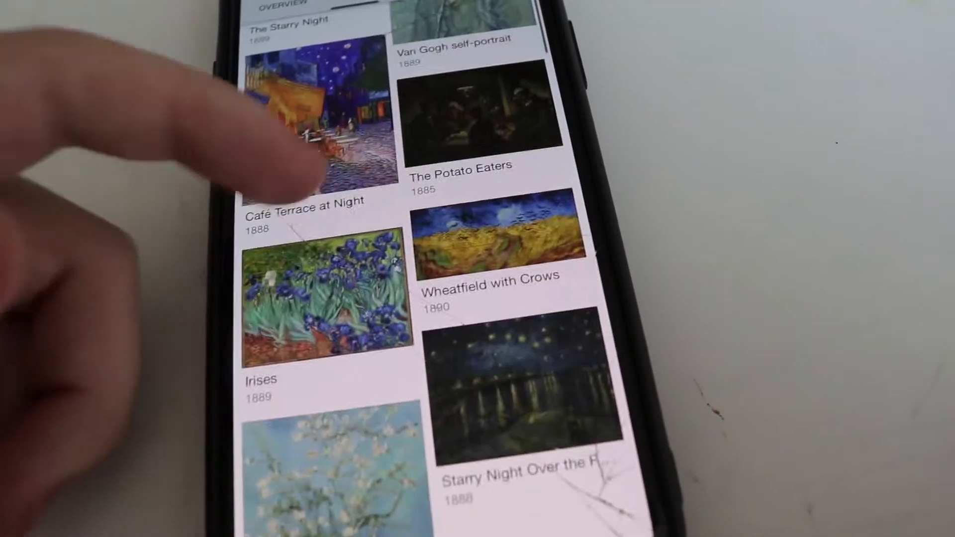